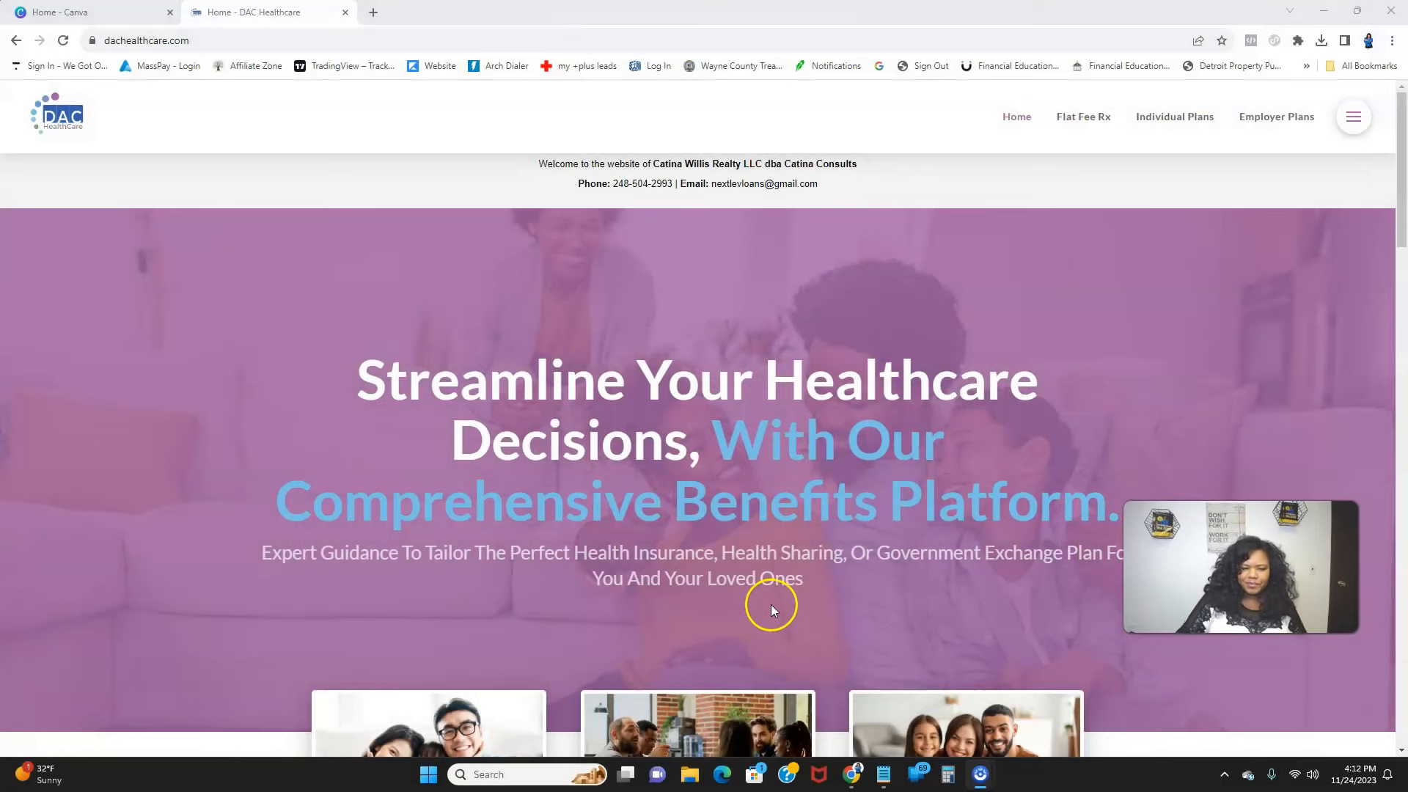
# Scroll past the hero banner and plan cards to the Individual Plans enrollment benefits
pyautogui.scroll(-3)
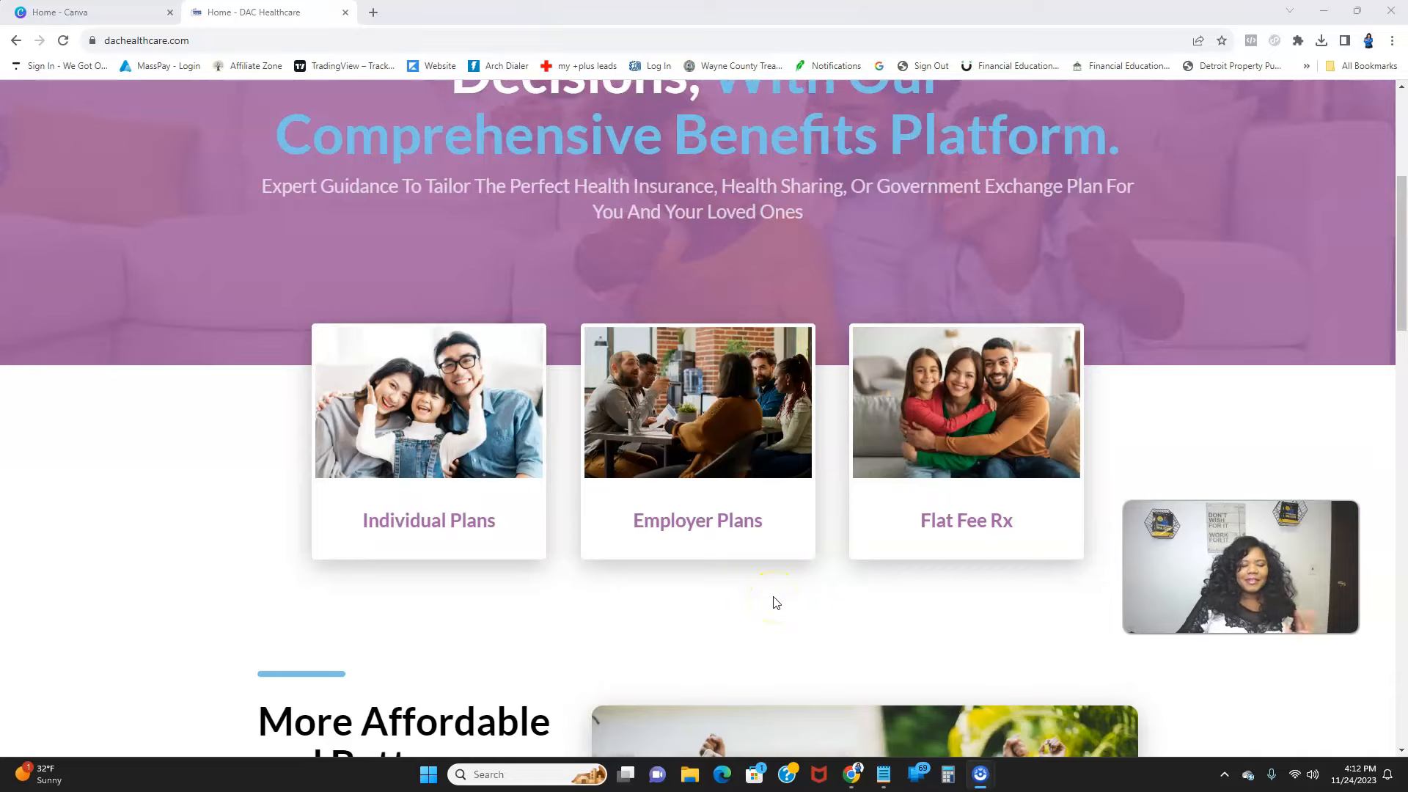
pyautogui.scroll(-3)
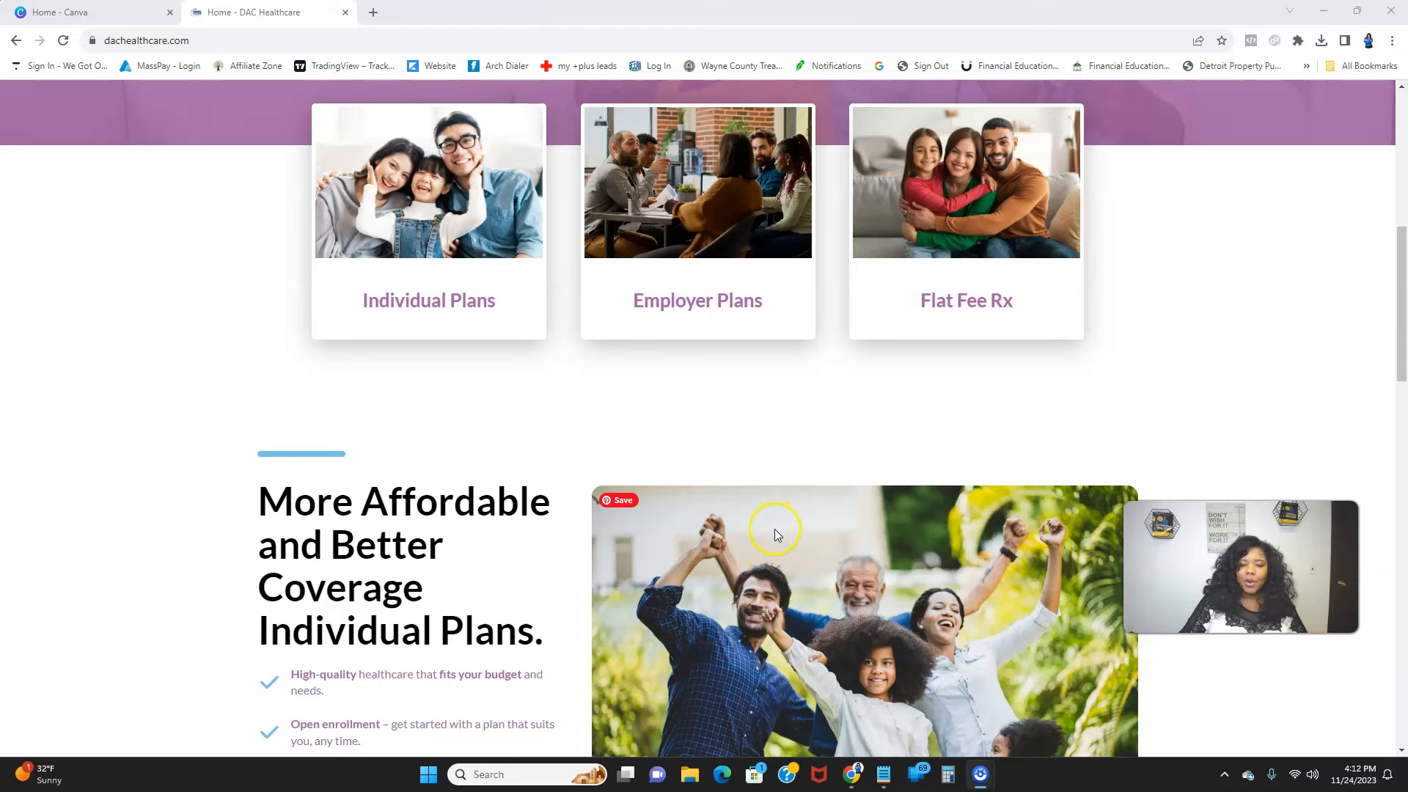
pyautogui.scroll(-3)
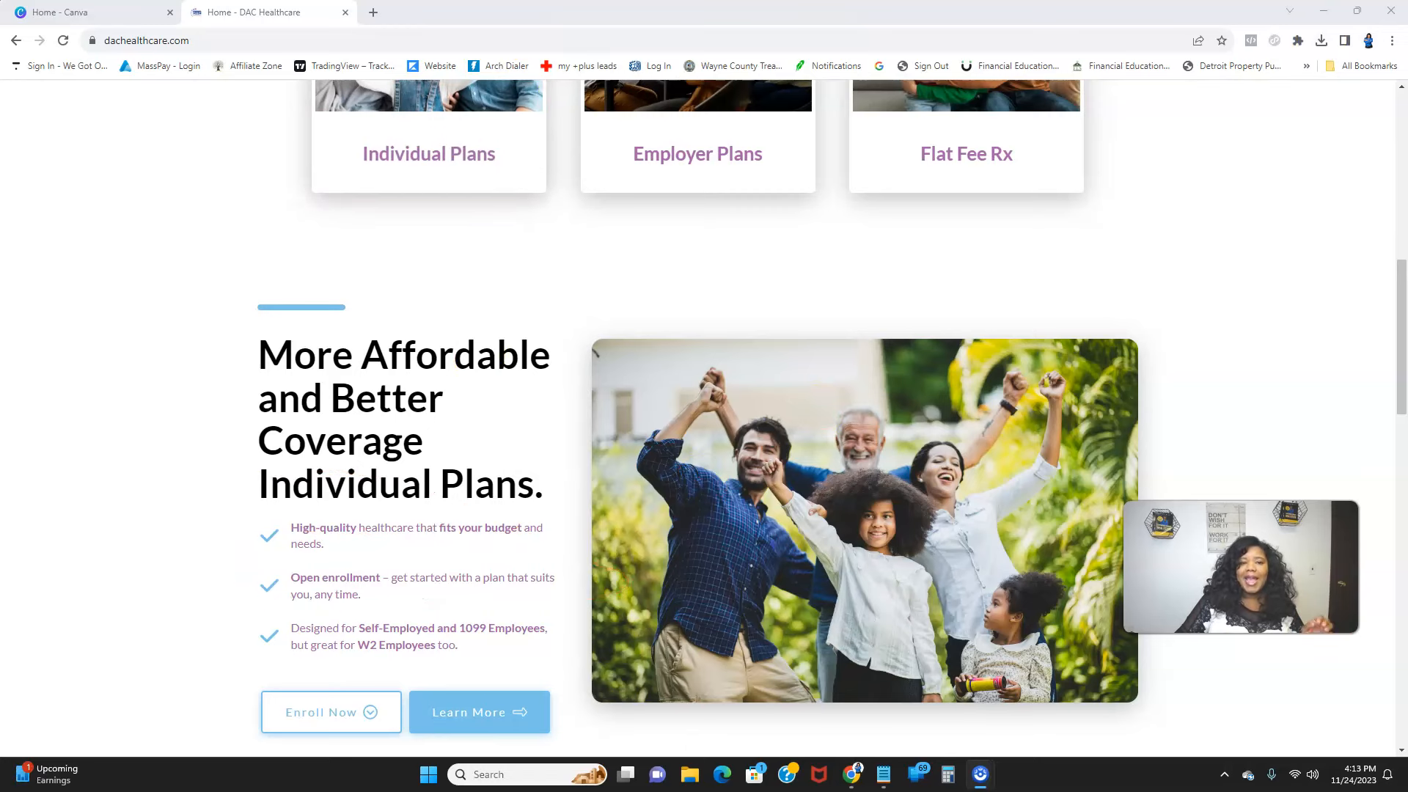
pyautogui.scroll(-3)
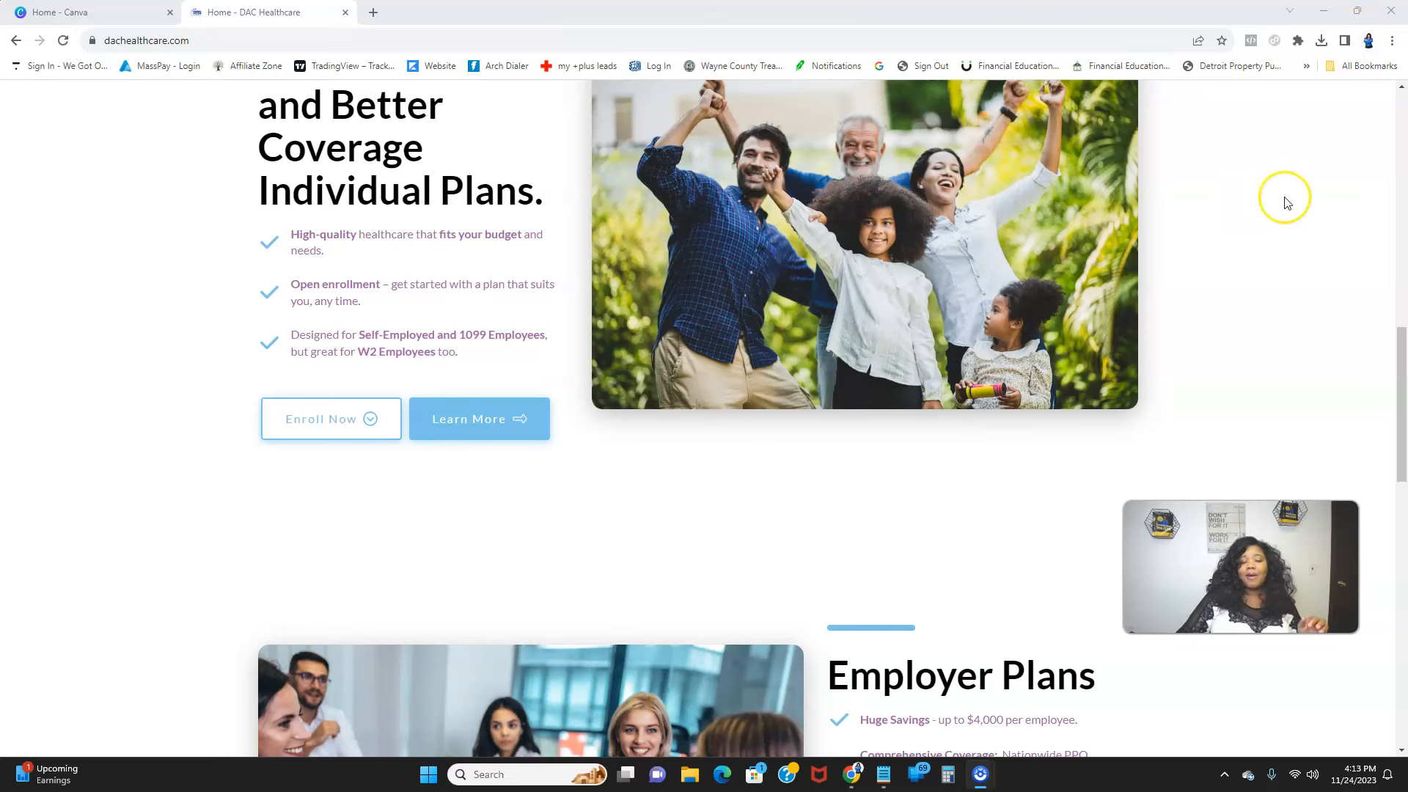
pyautogui.moveTo(1280, 223)
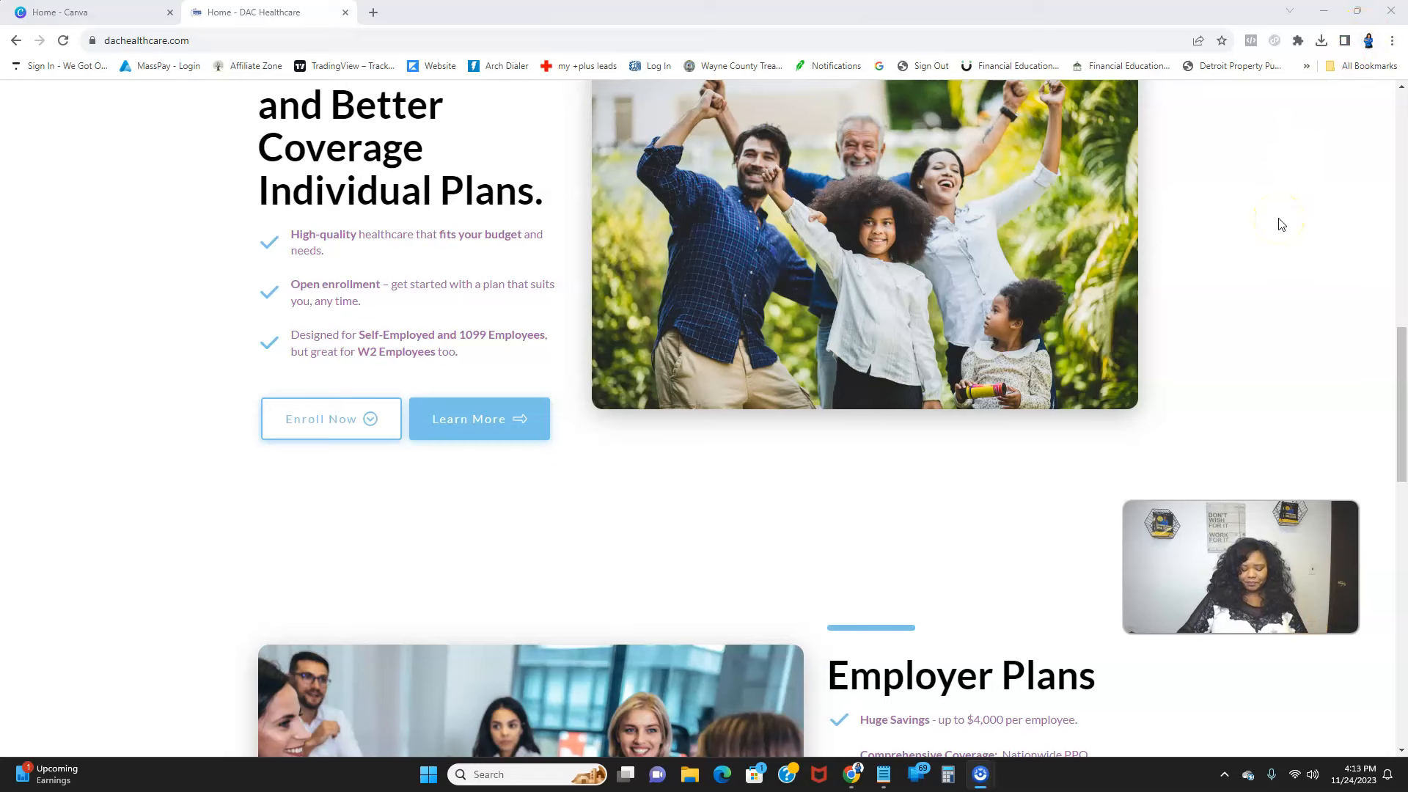
# Scroll down until Employer Plans savings, coverage, telemedicine and mental health items are fully visible
pyautogui.scroll(-3)
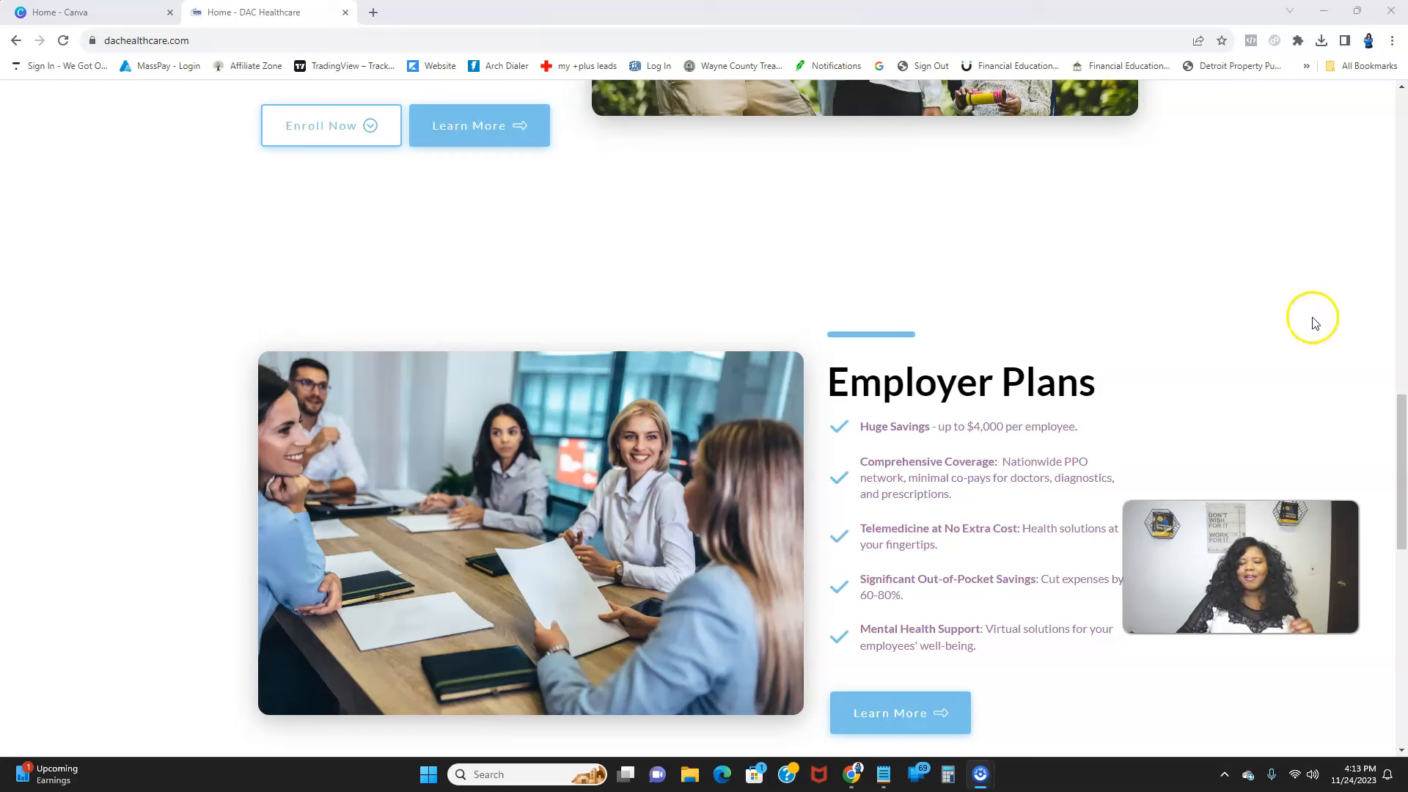
pyautogui.moveTo(1241, 309)
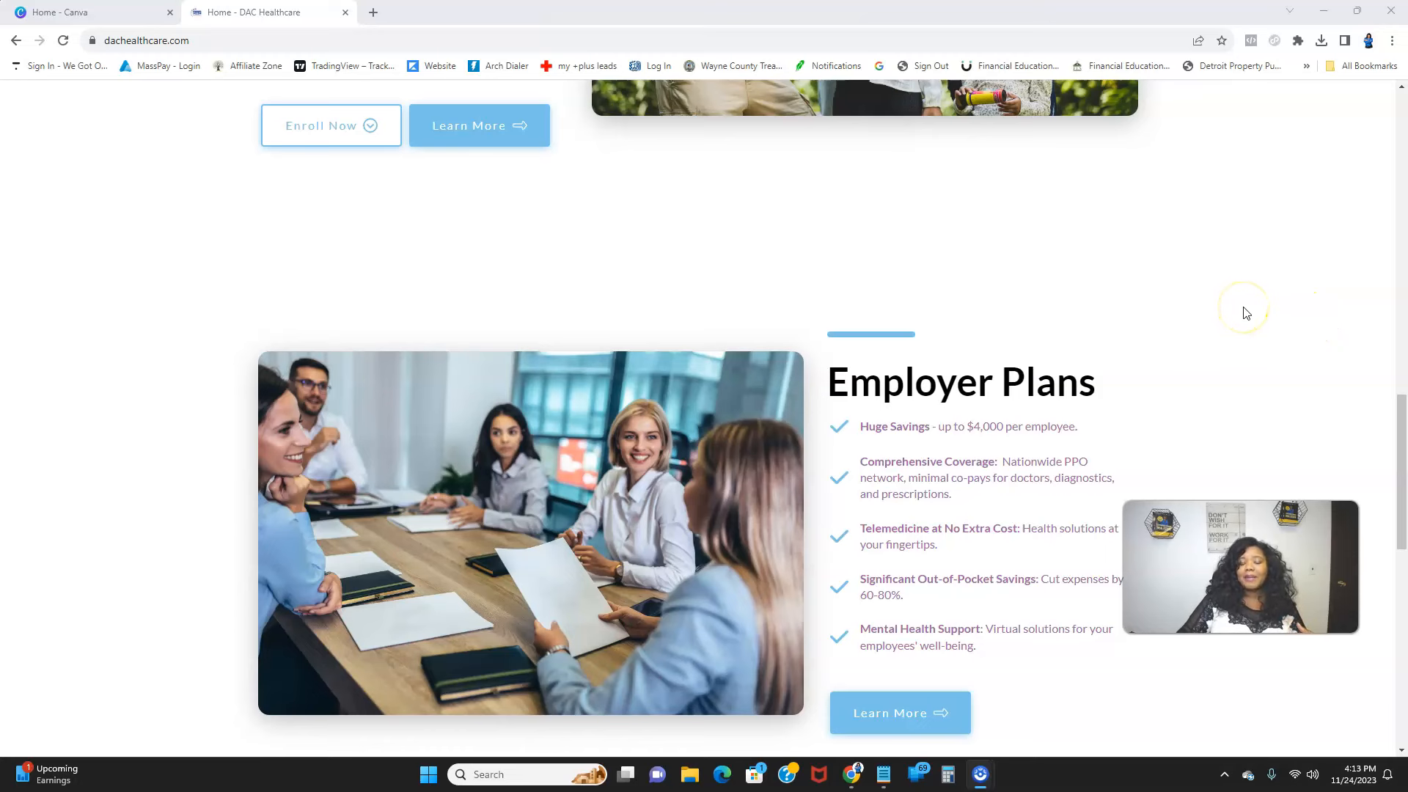
pyautogui.scroll(-3)
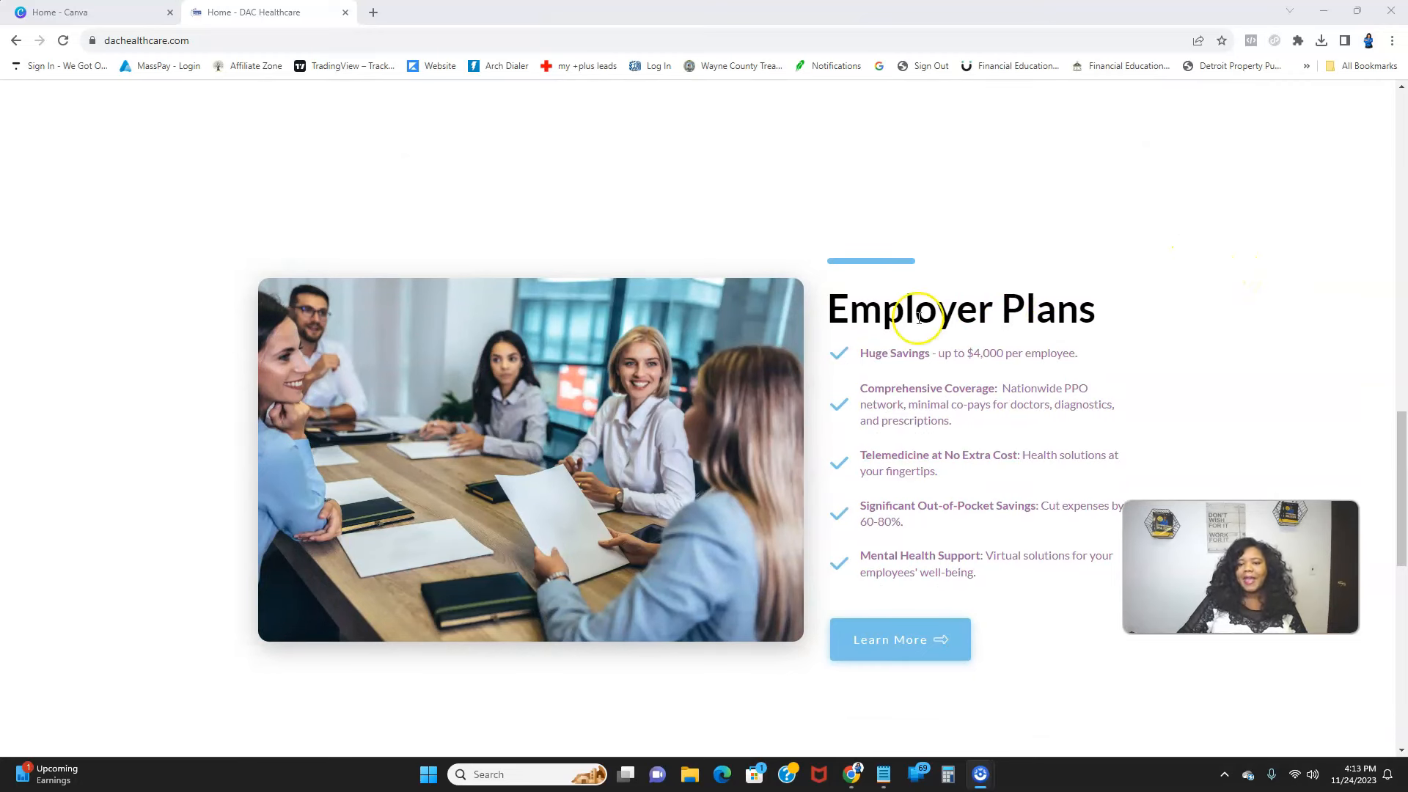
pyautogui.moveTo(918, 317)
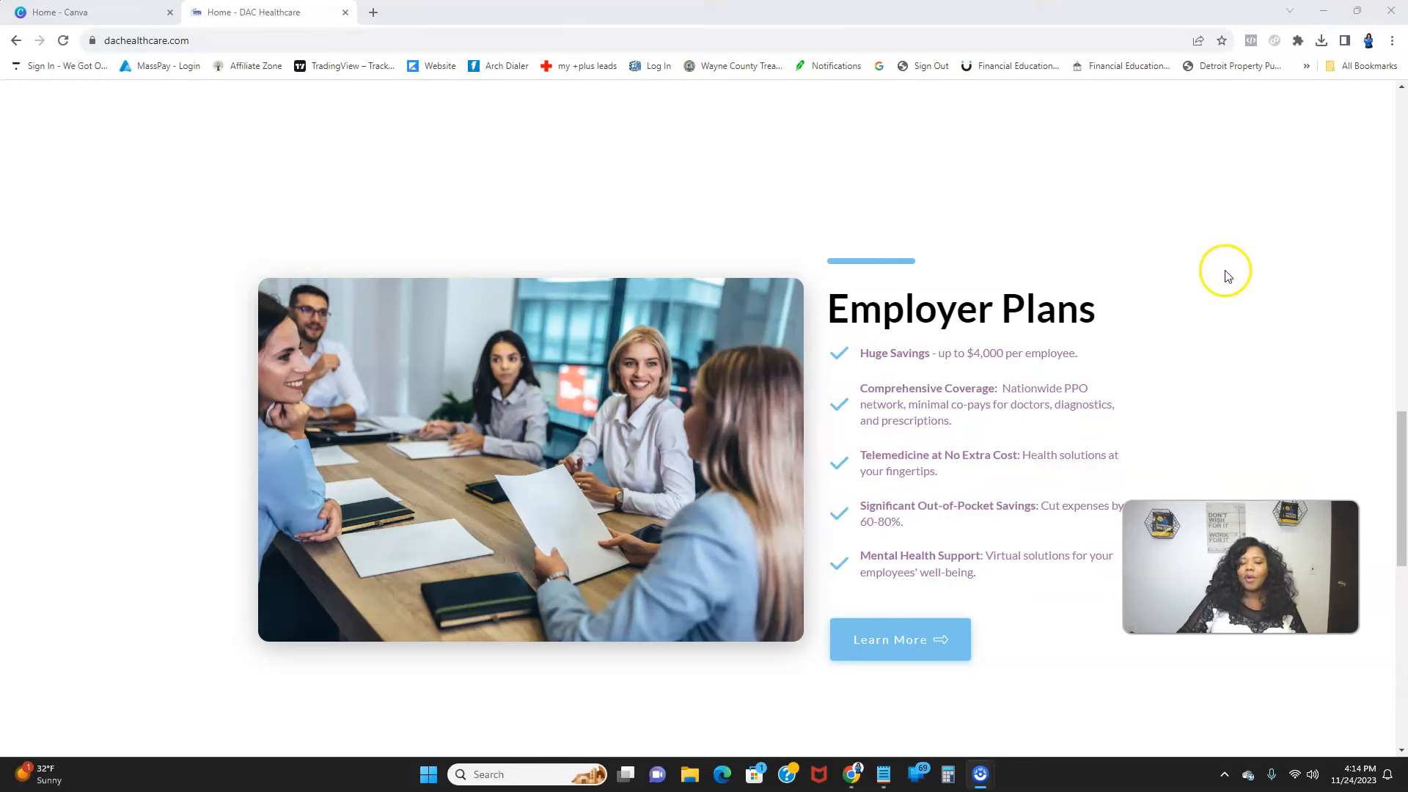
pyautogui.scroll(-3)
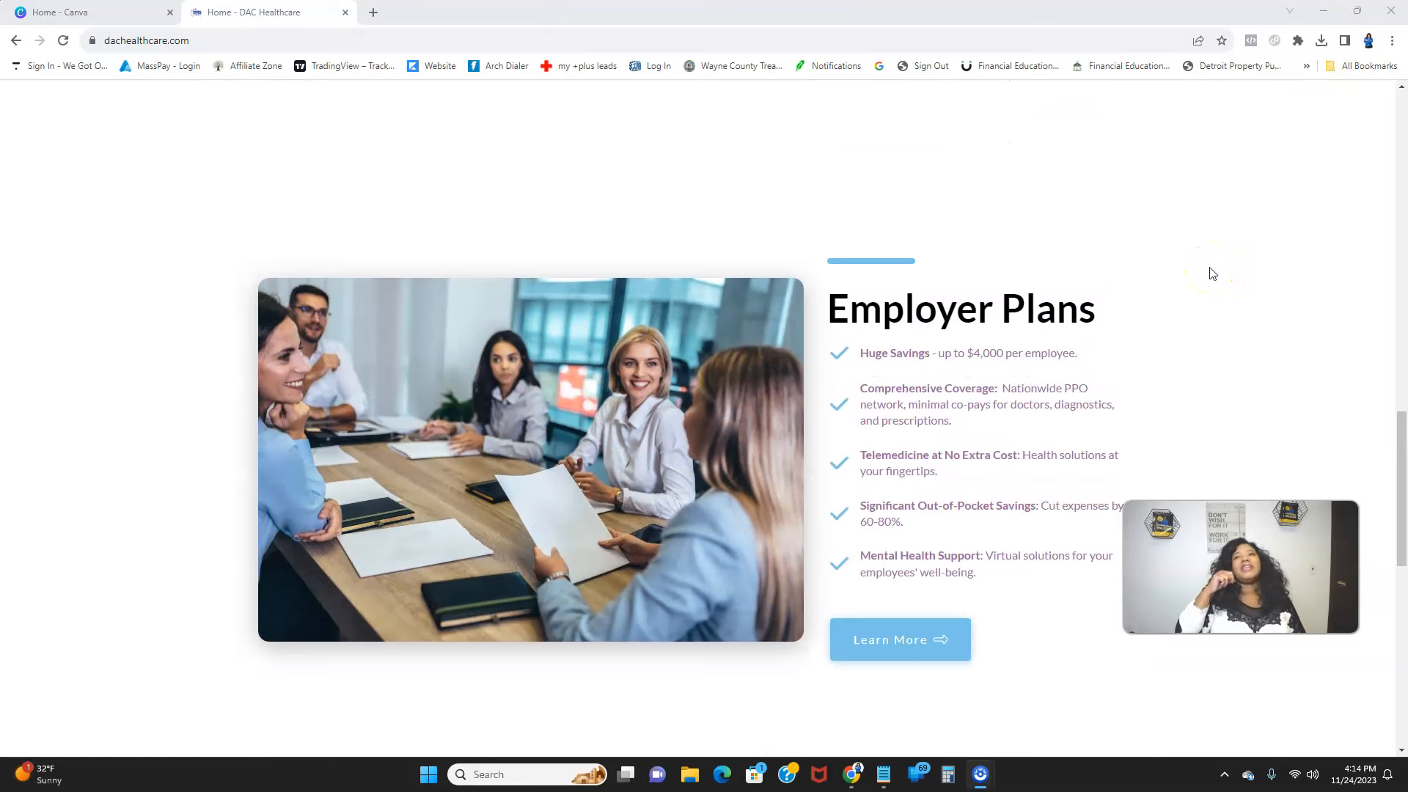
pyautogui.moveTo(1159, 302)
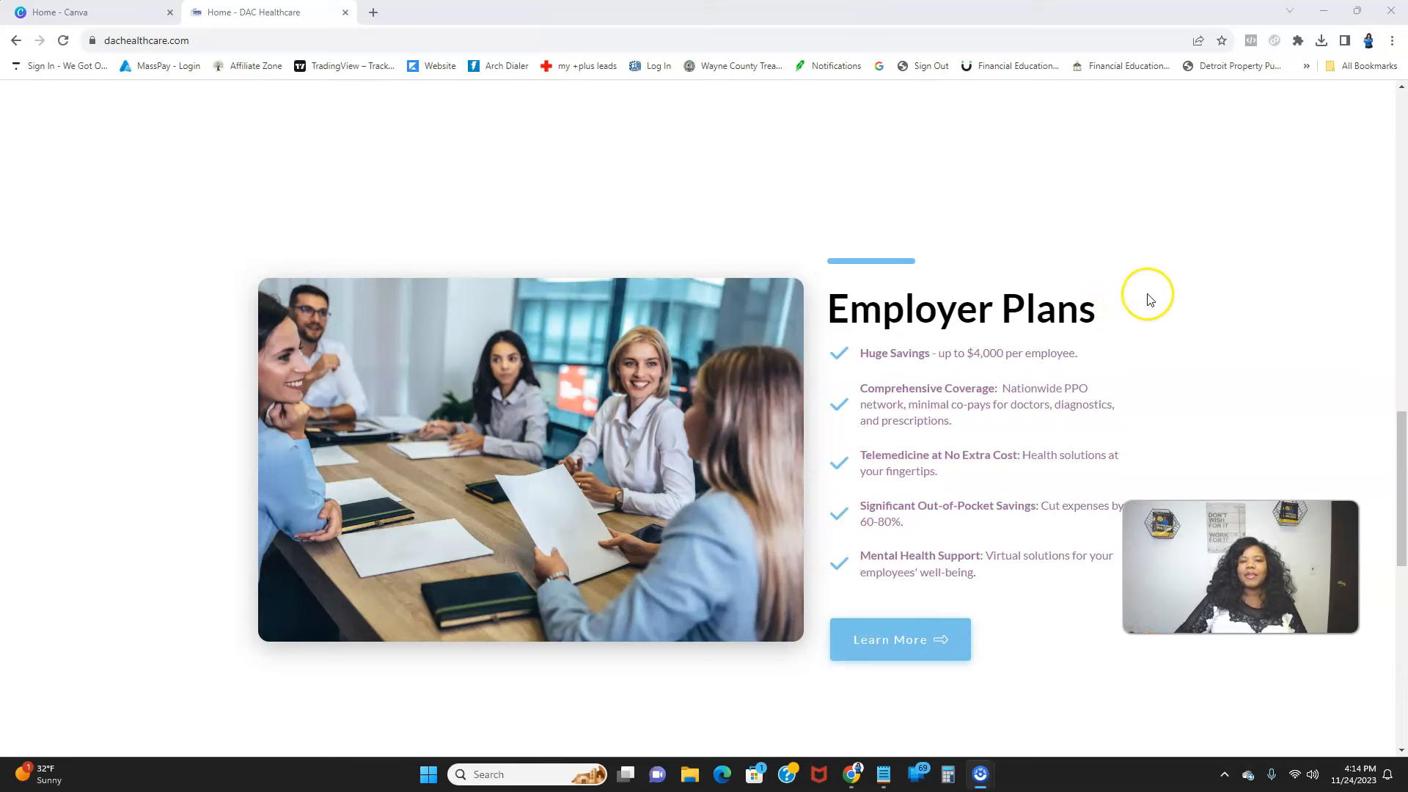
pyautogui.scroll(-3)
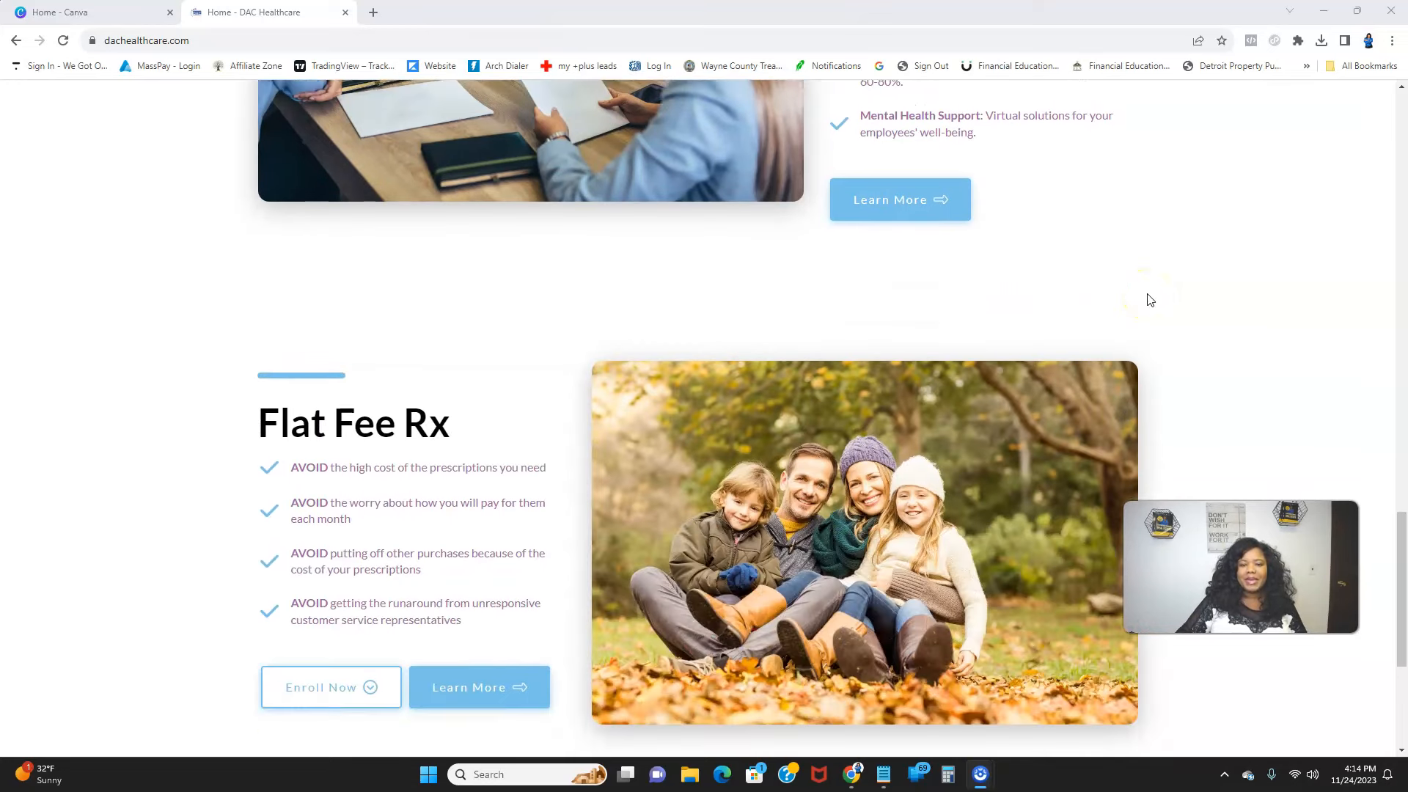
pyautogui.scroll(-3)
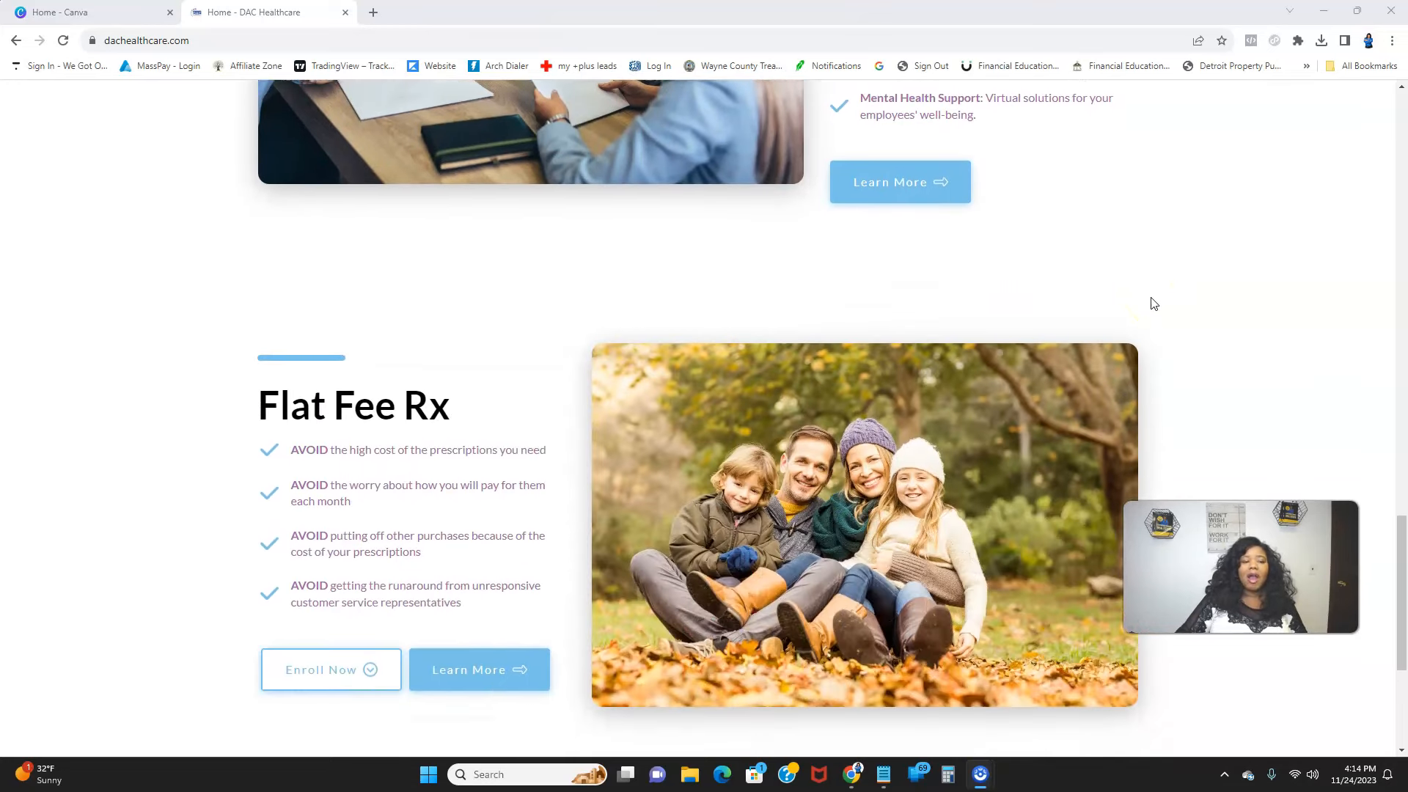
pyautogui.scroll(-3)
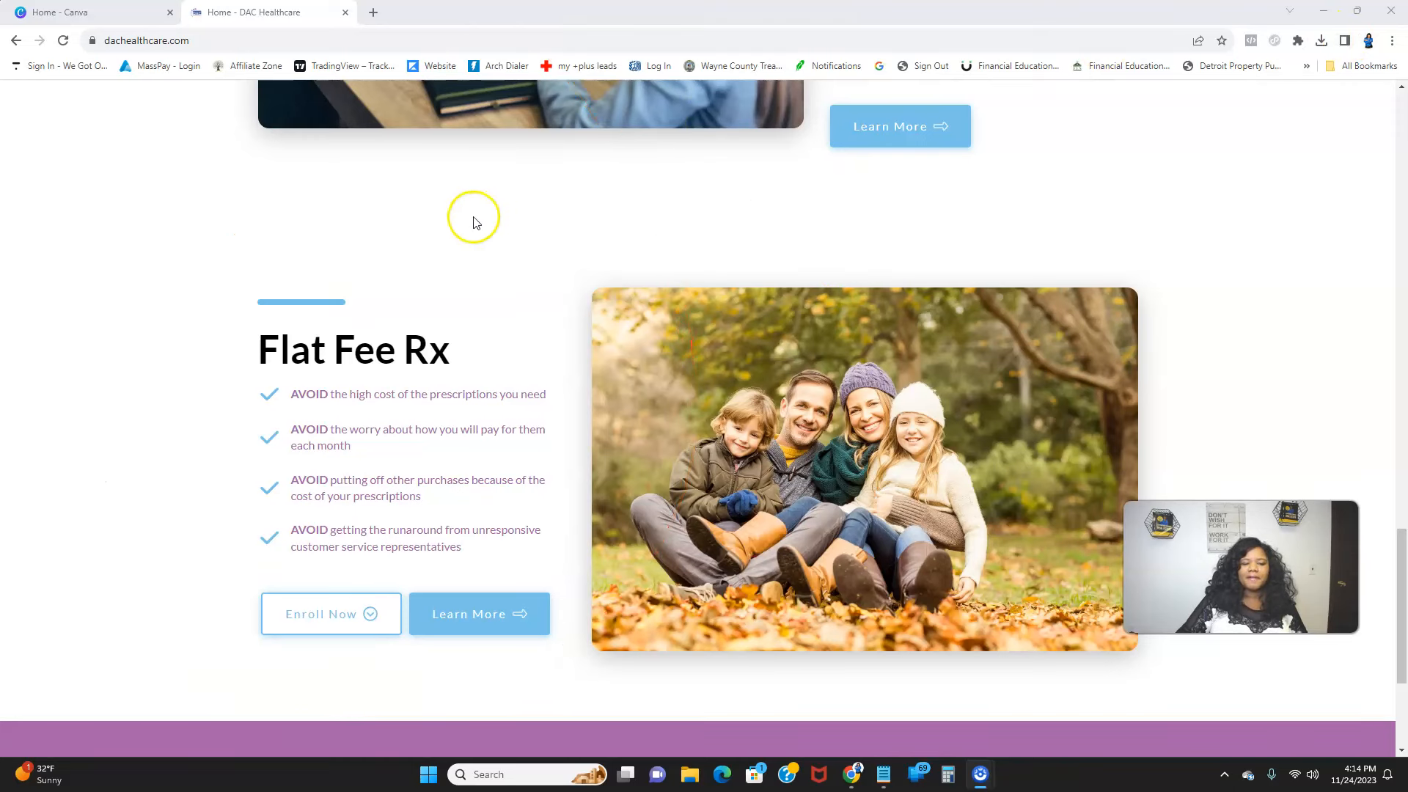
pyautogui.moveTo(284, 417)
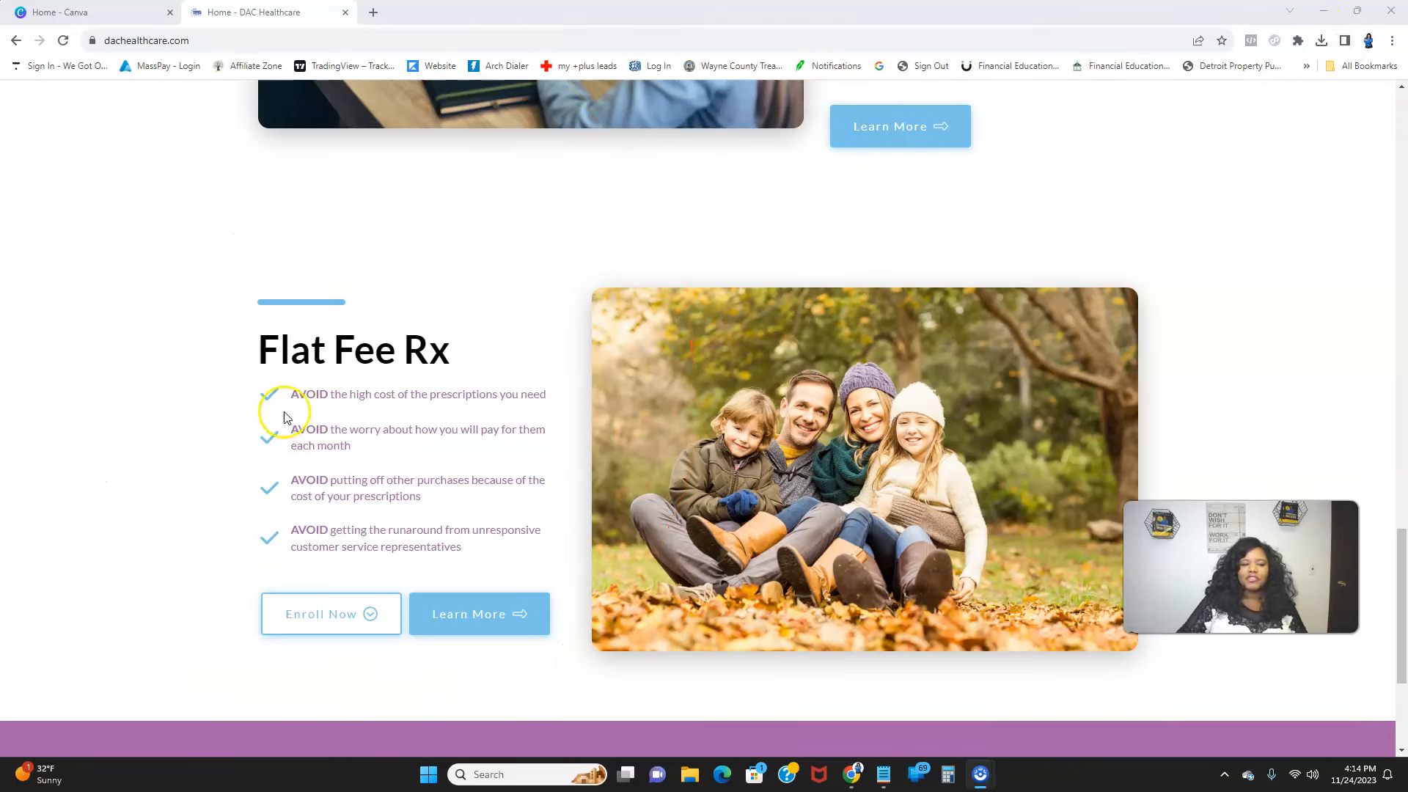
pyautogui.moveTo(461, 423)
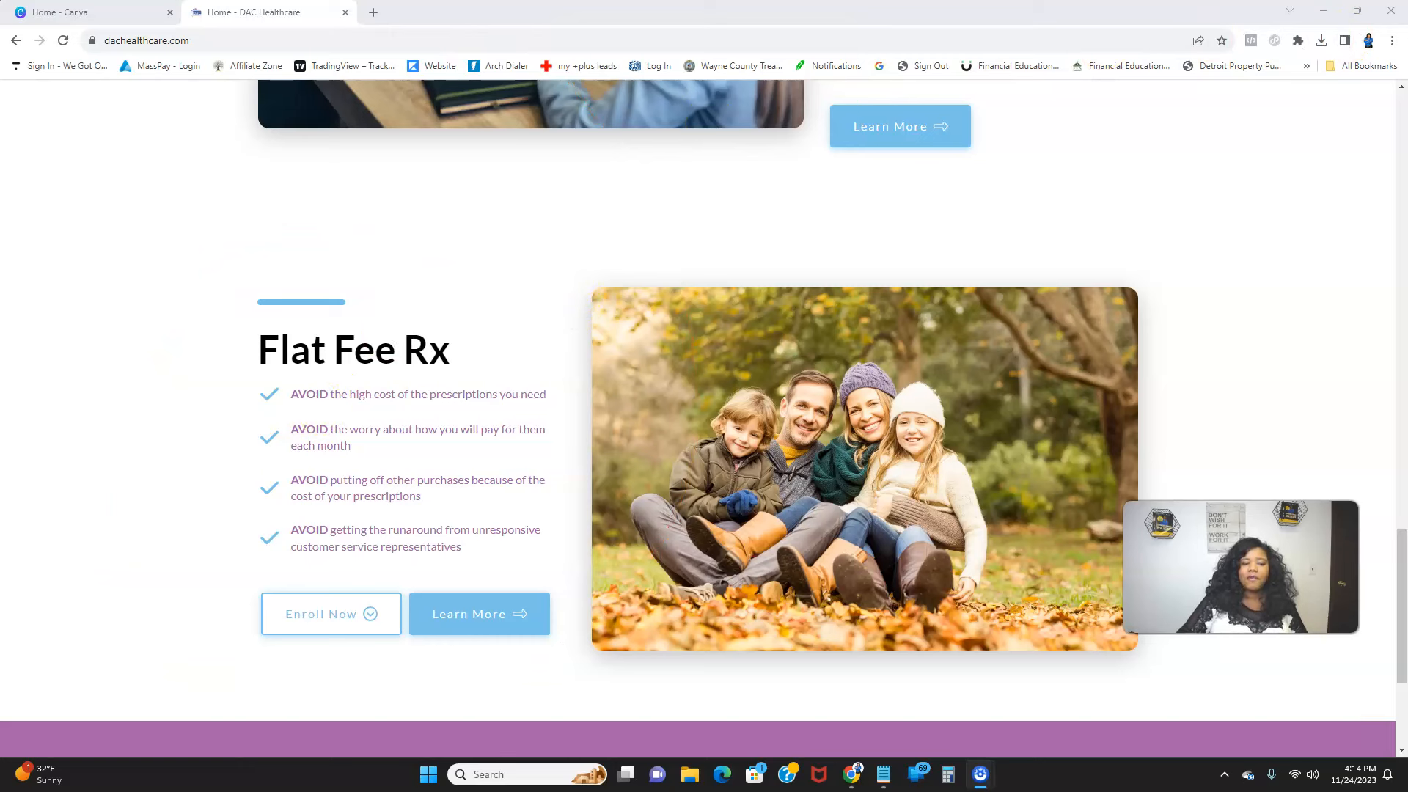
pyautogui.moveTo(270, 410); pyautogui.dragTo(503, 421)
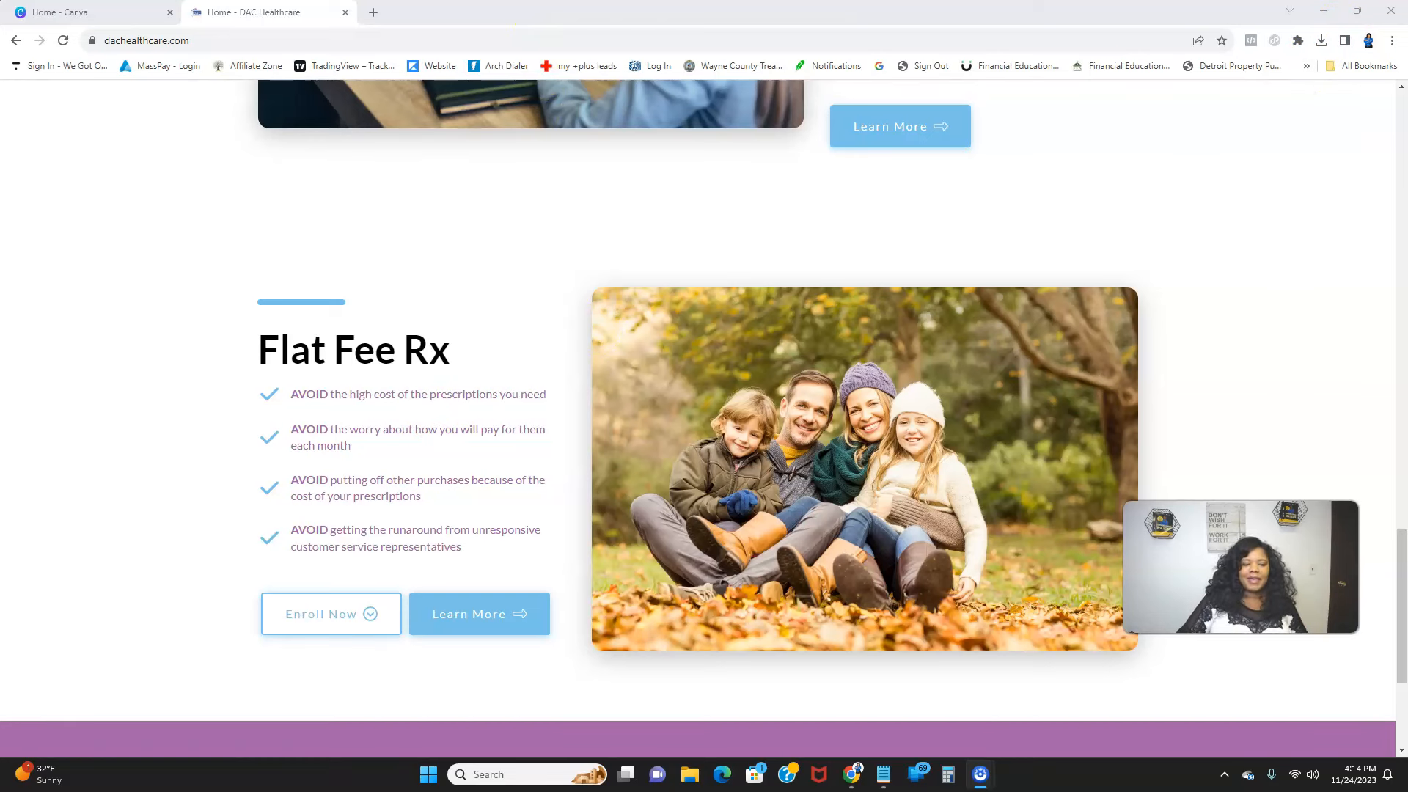
pyautogui.moveTo(285, 553); pyautogui.dragTo(478, 557)
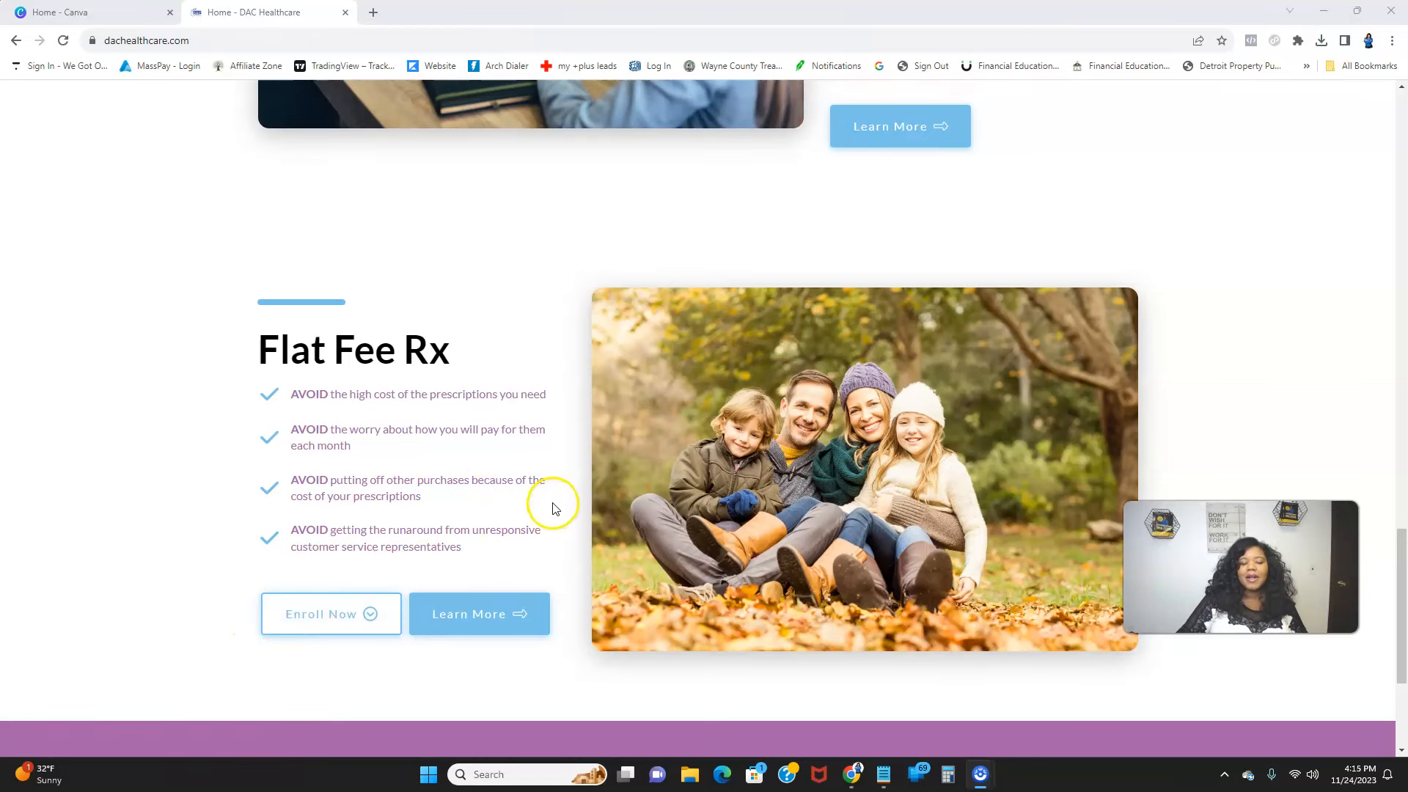
pyautogui.scroll(-3)
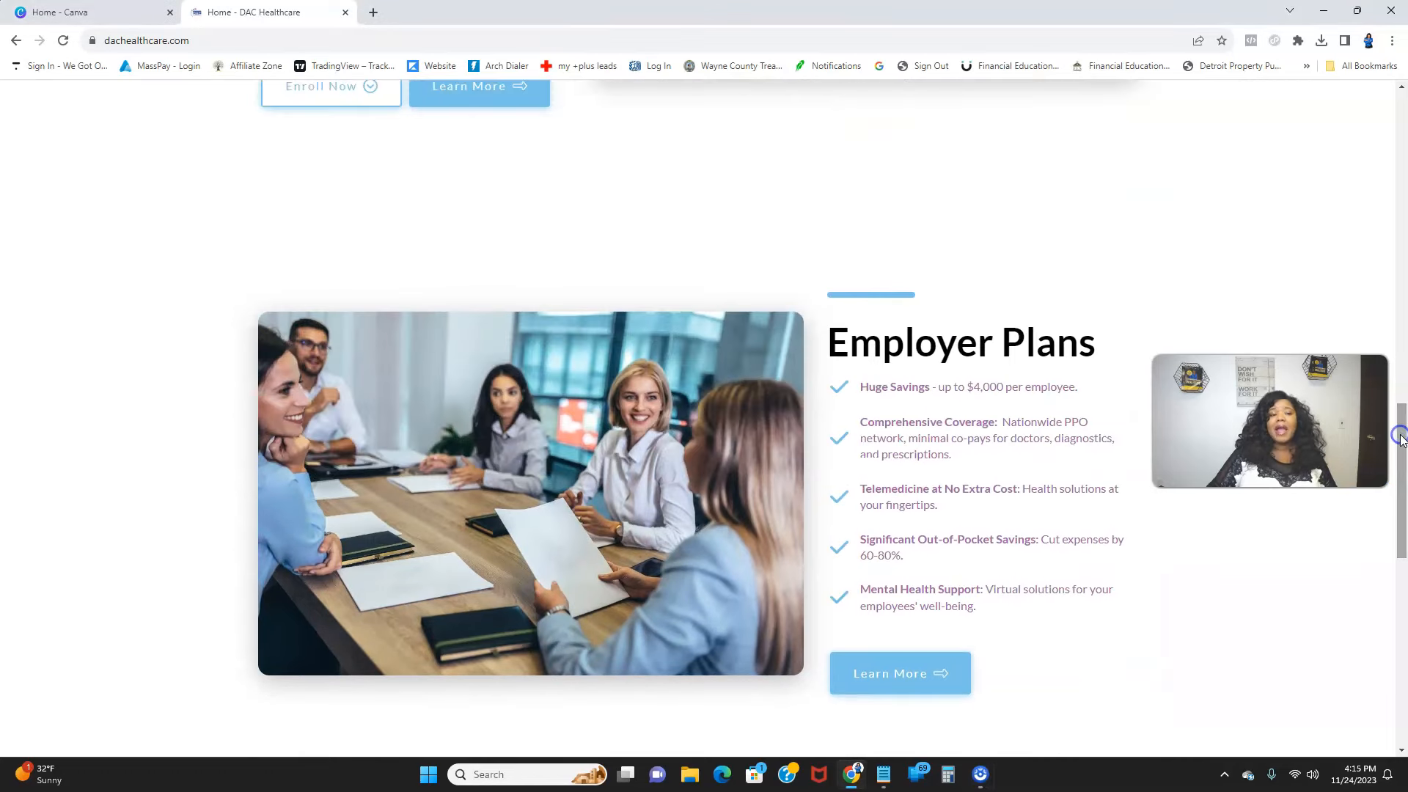
pyautogui.moveTo(1301, 252)
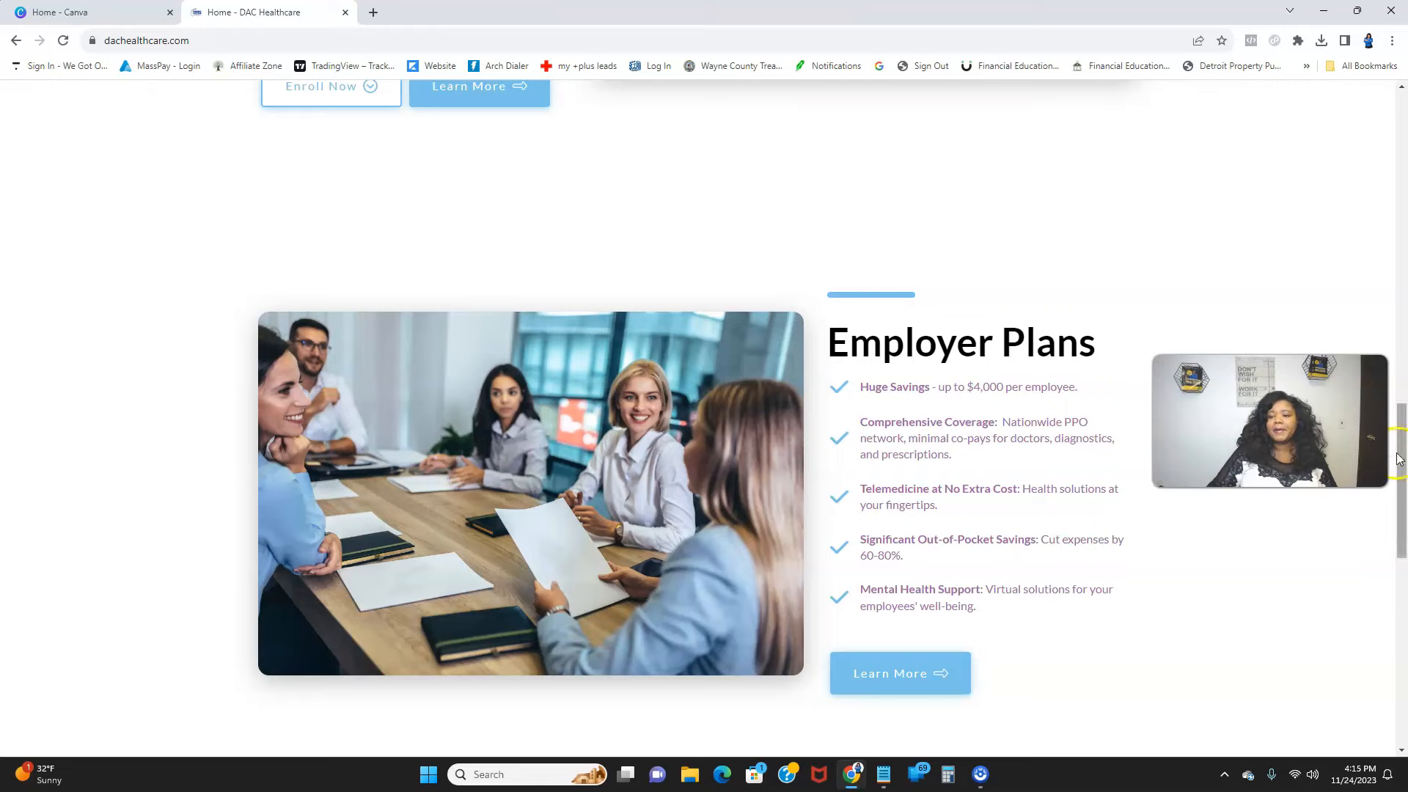
# Scroll back up to the three plan cards beneath the benefits platform banner
pyautogui.scroll(3)
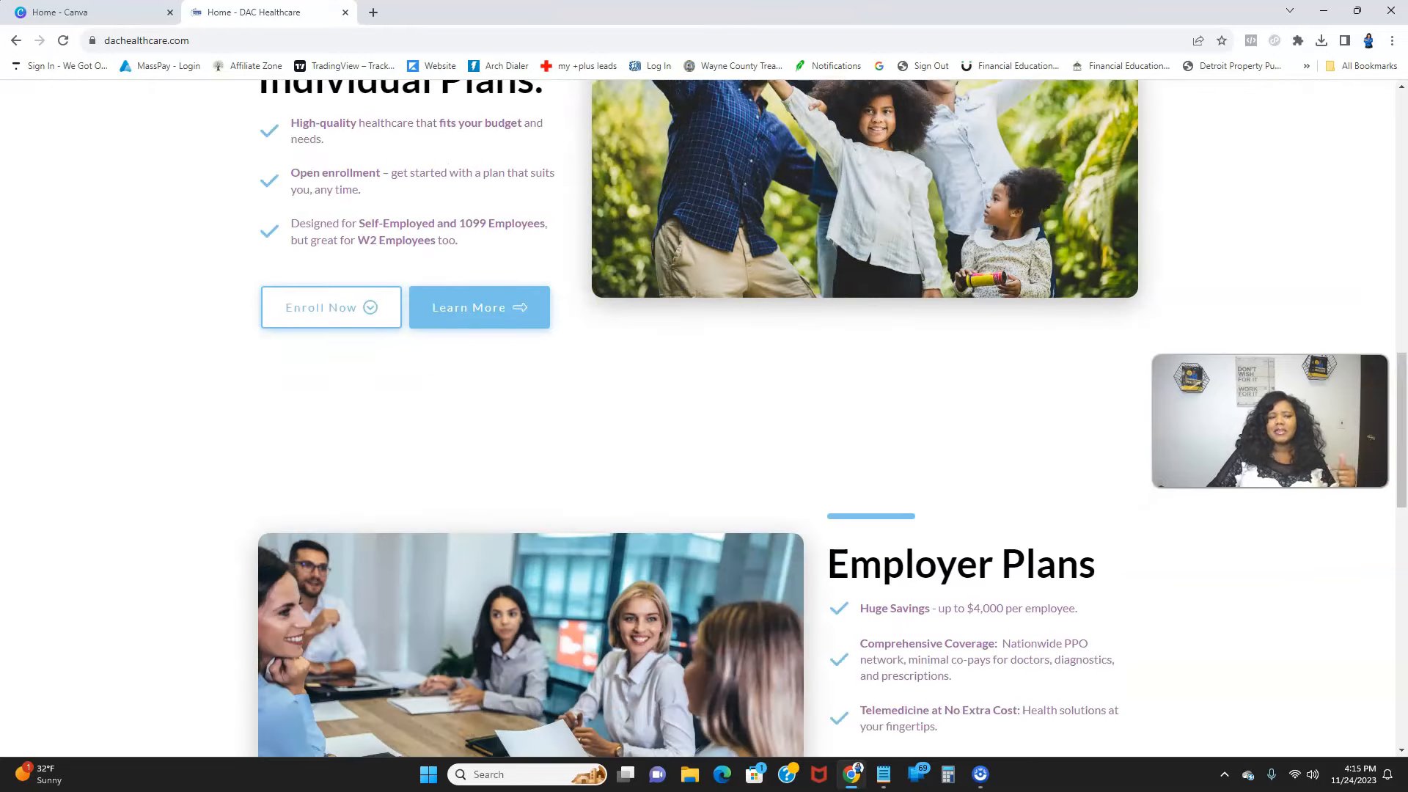
pyautogui.scroll(-3)
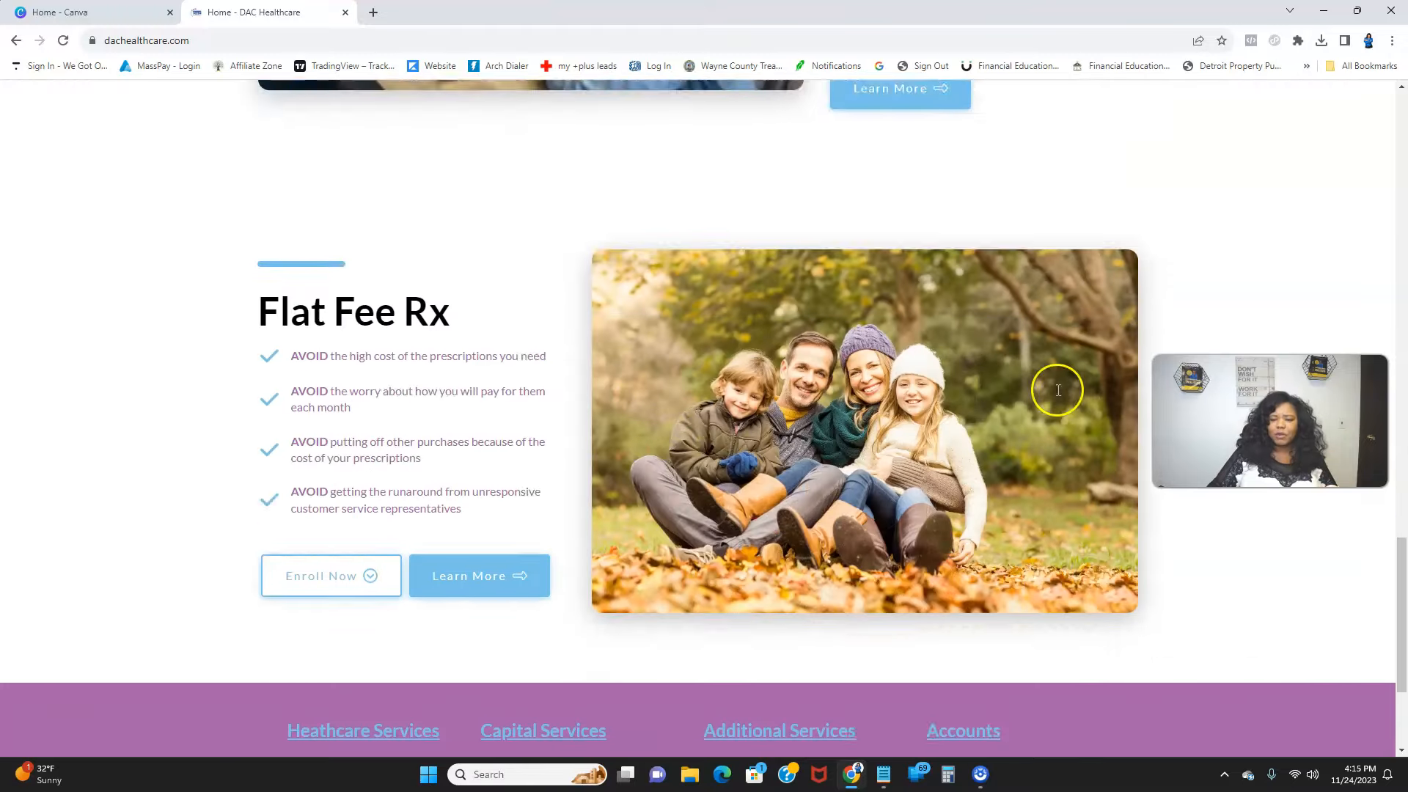
pyautogui.scroll(-3)
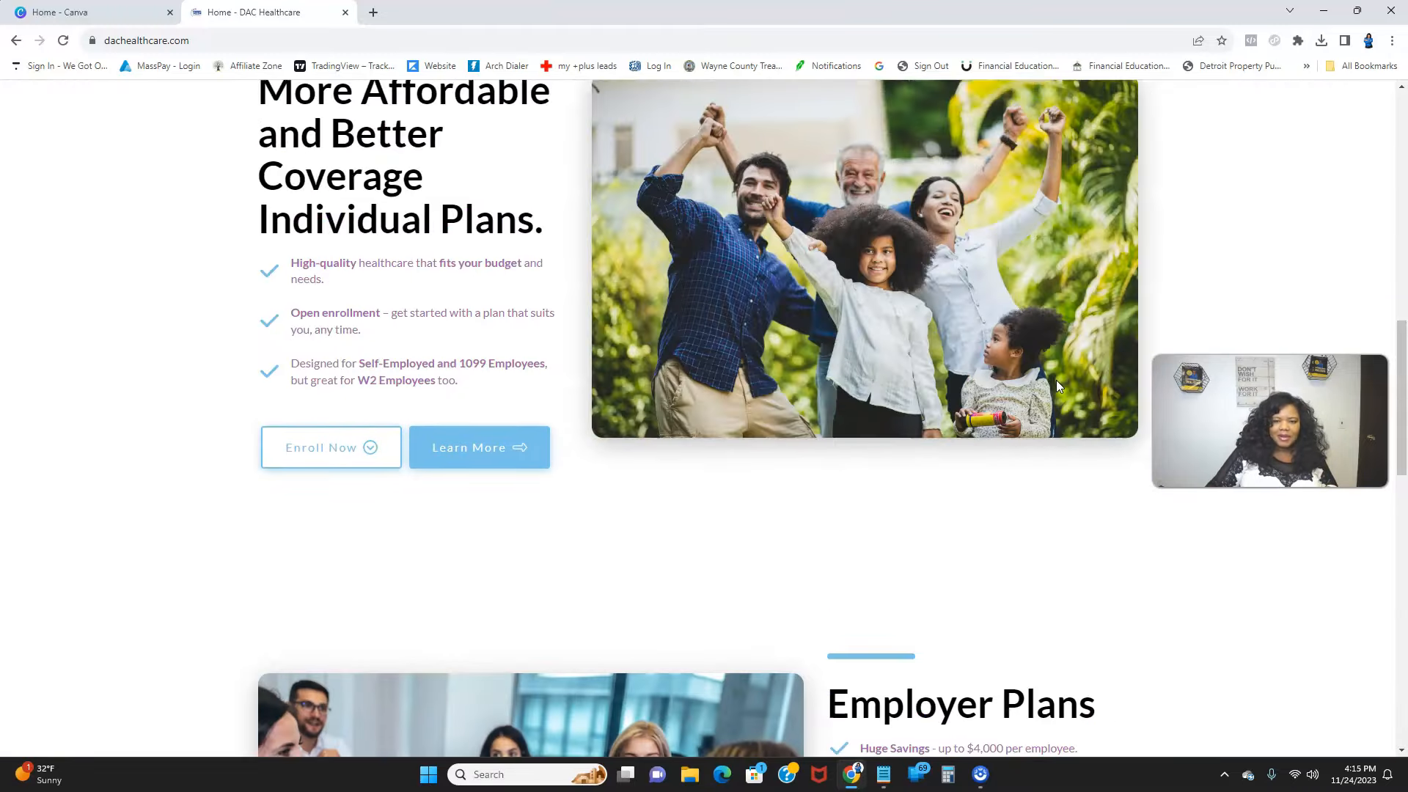
pyautogui.scroll(3)
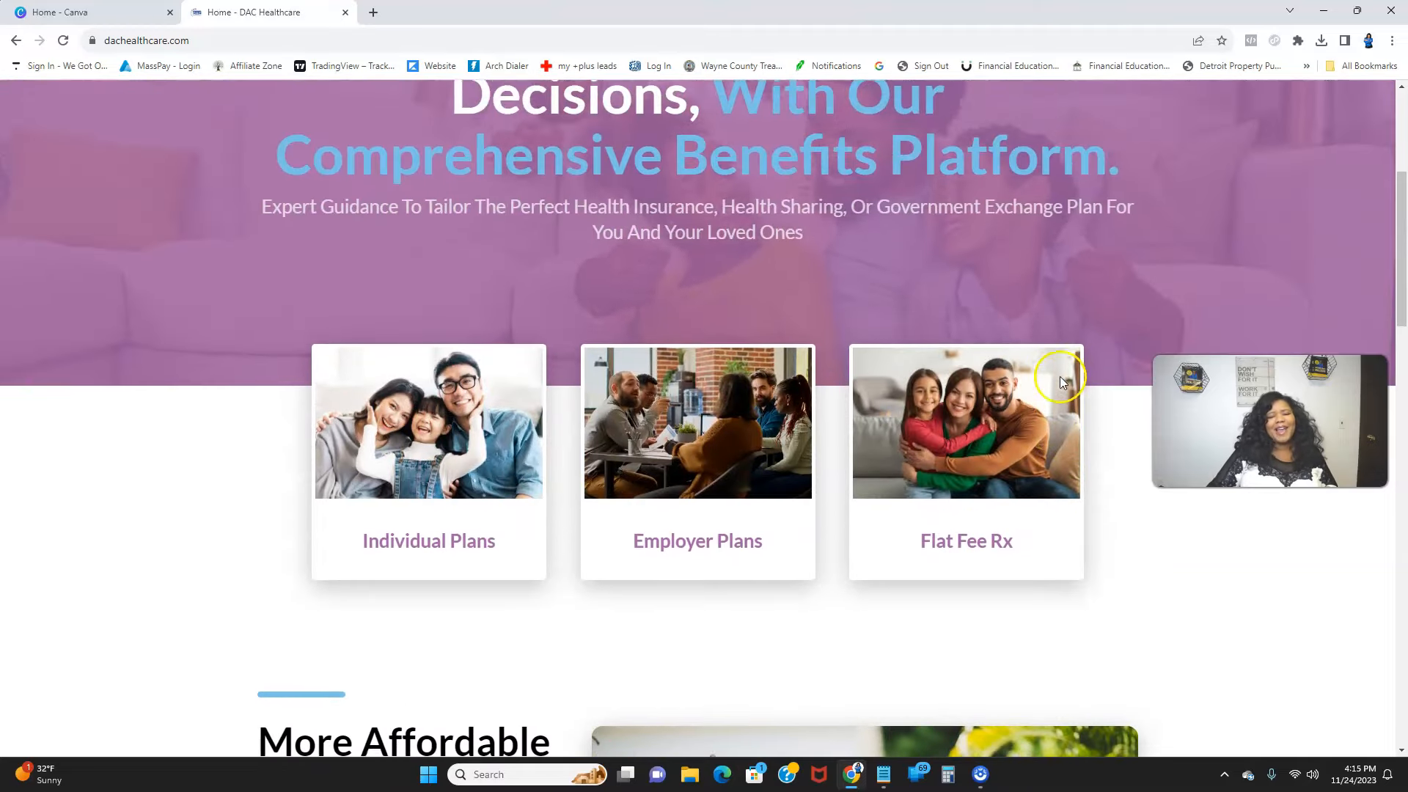